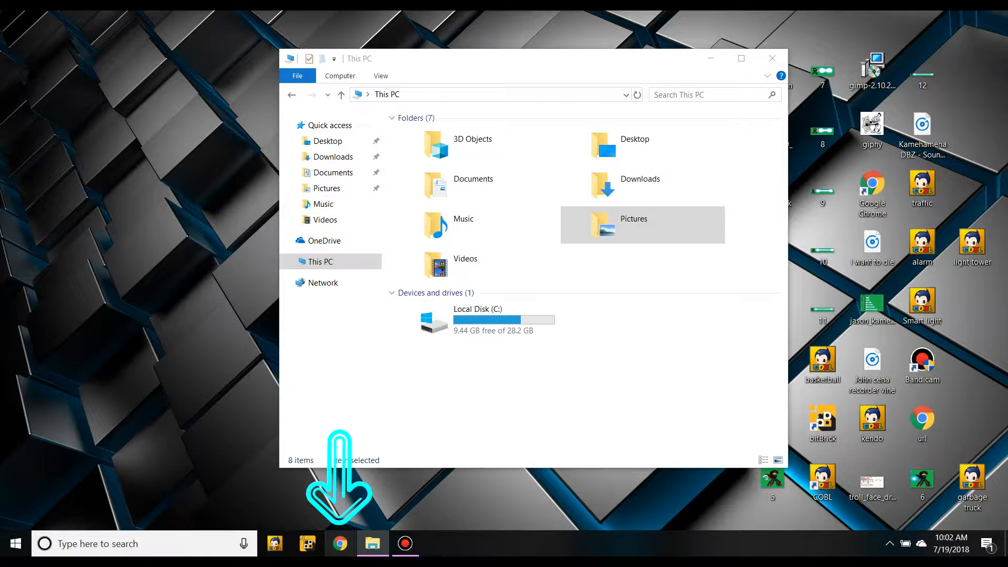
Step: Launch Google Chrome from the taskbar, landing on the Google start page
click(339, 543)
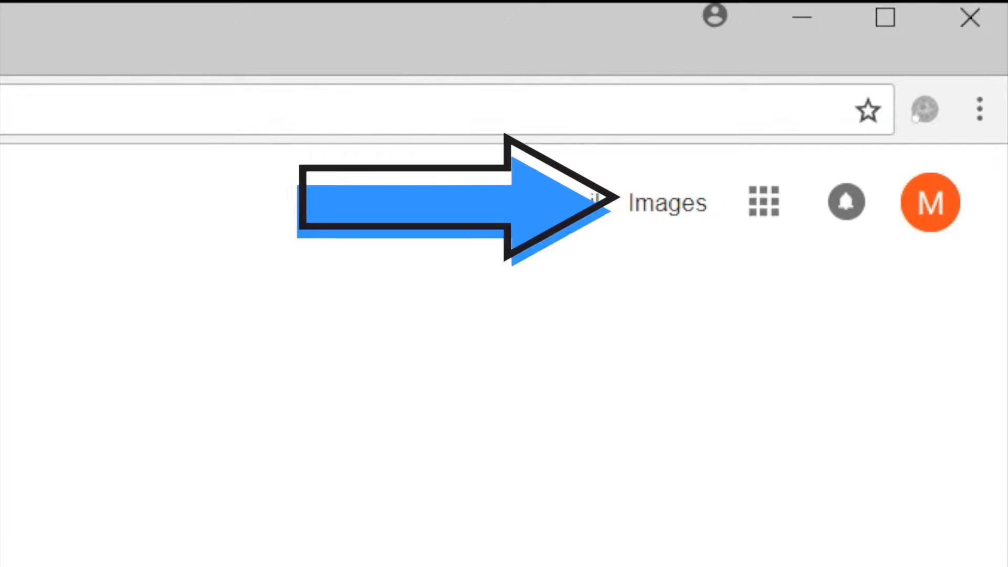
Step: Search Google Images for 'car' using the search suggestion
click(669, 202)
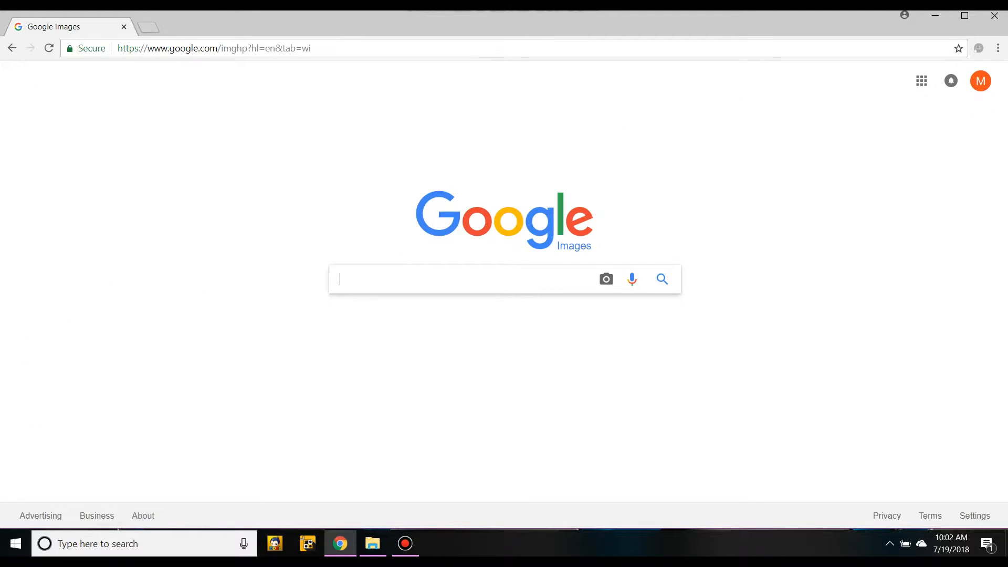
text(ca)
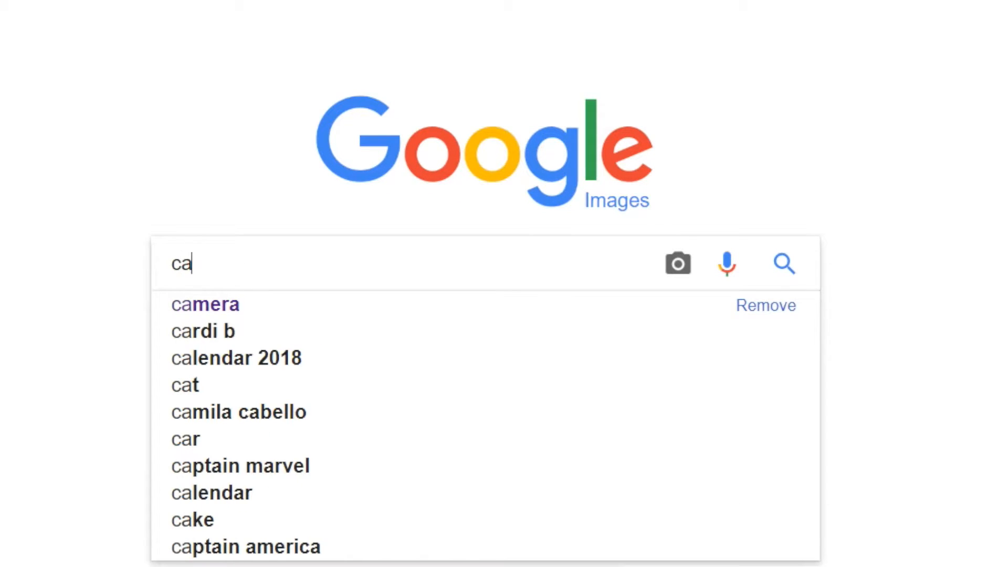
click(182, 439)
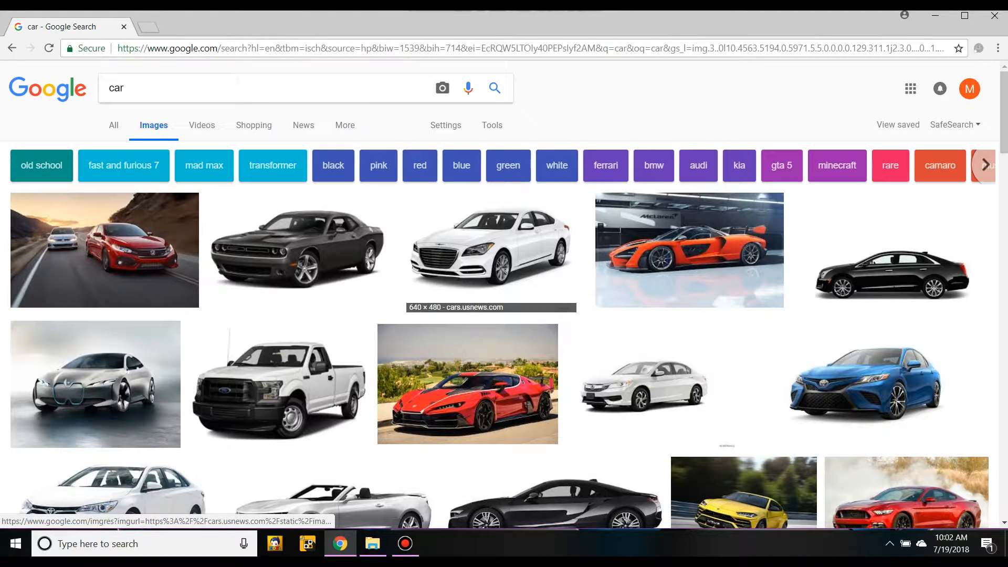
Step: Enlarge the silver BMW concept car photo and open its Save image as dialog
click(95, 384)
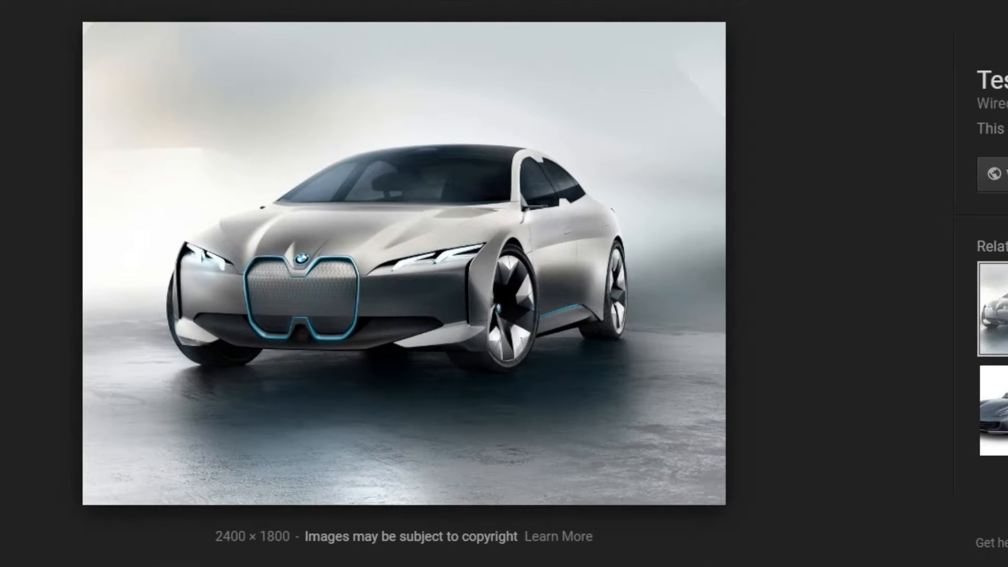
right_click(574, 298)
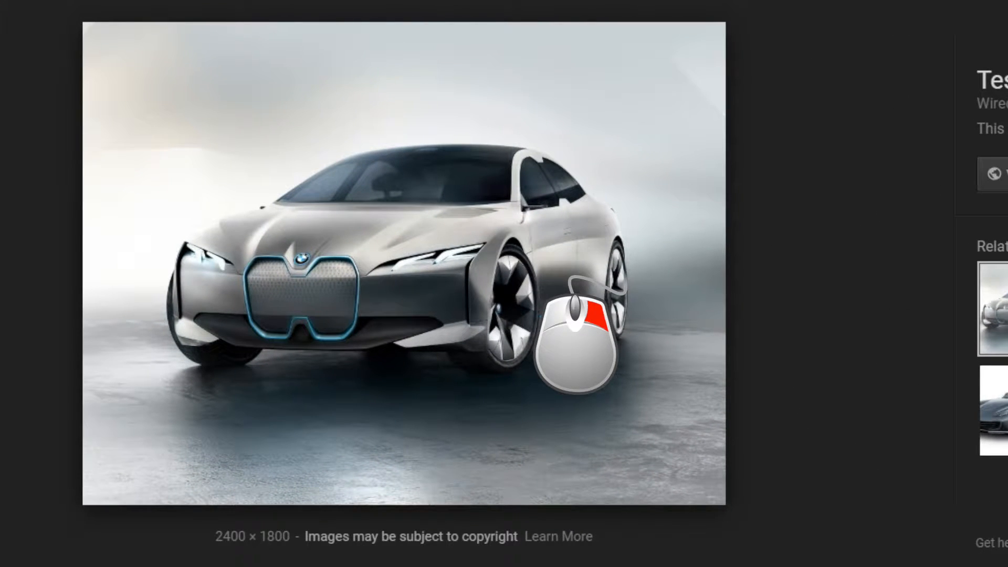
right_click(559, 318)
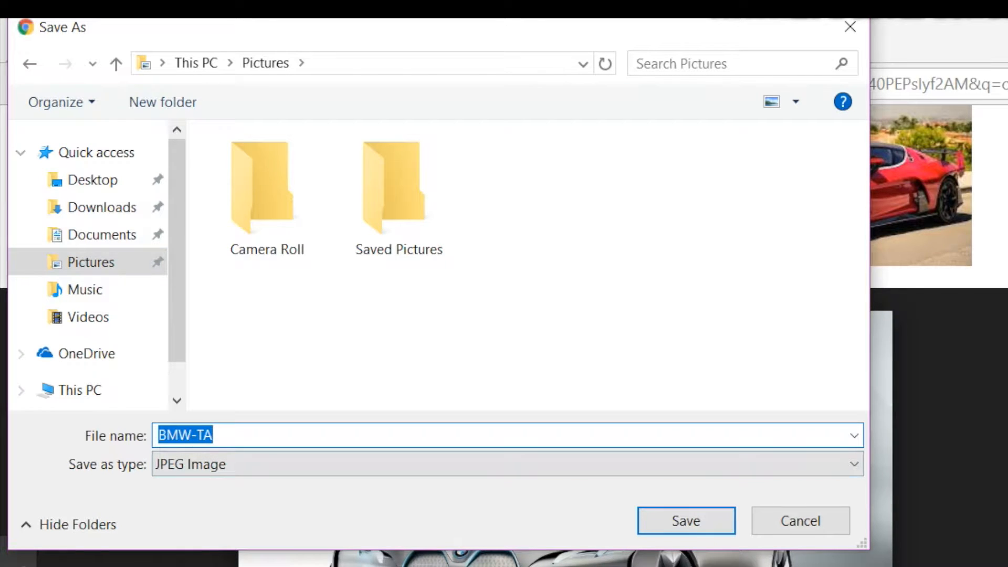
Step: Name the BMW image file 'car' for saving in Pictures
text(car)
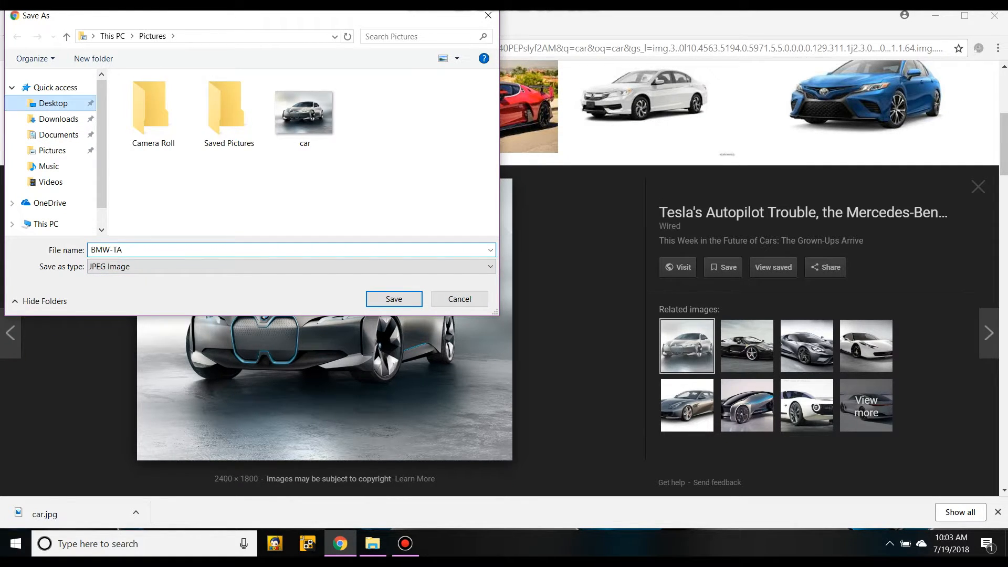
Step: Save another copy of the BMW photo to the Desktop named 'car'
click(50, 102)
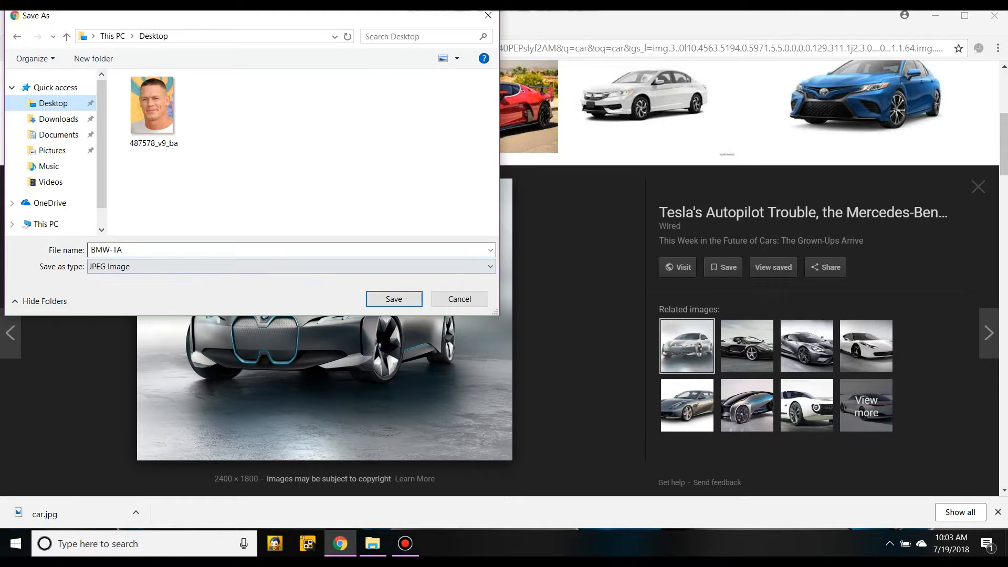
text(car)
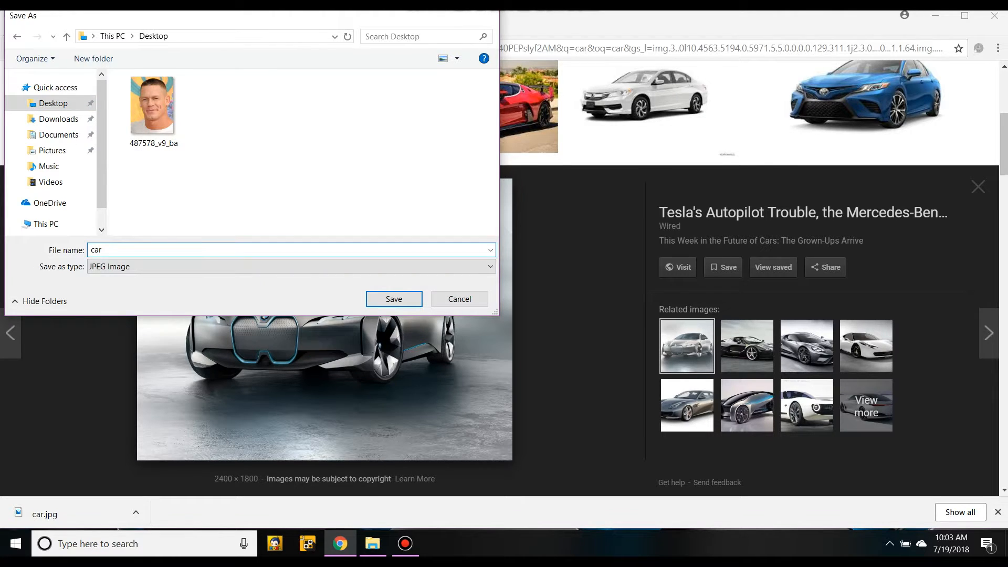
click(394, 299)
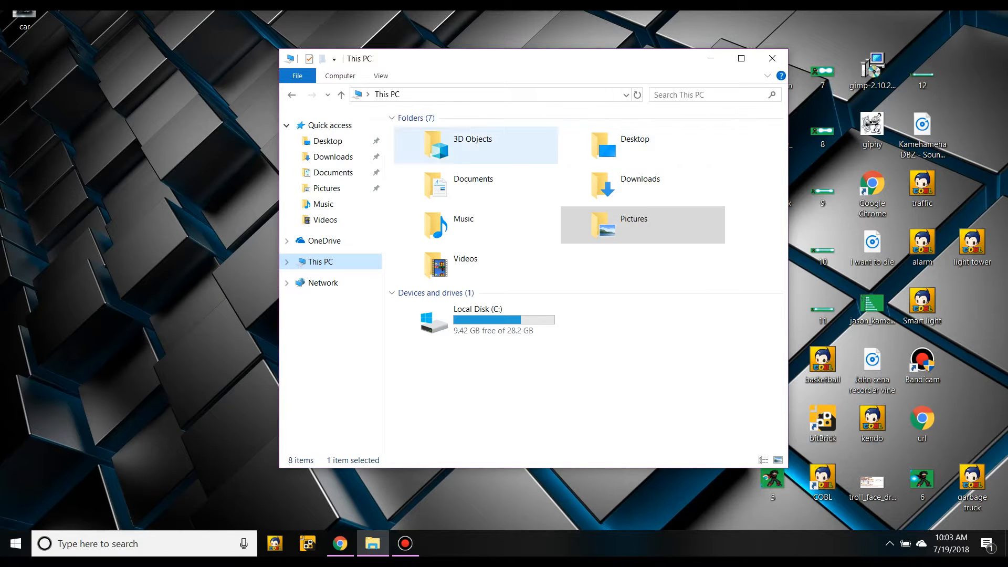
Step: Open Pictures in File Explorer and select the saved car photo
double_click(634, 224)
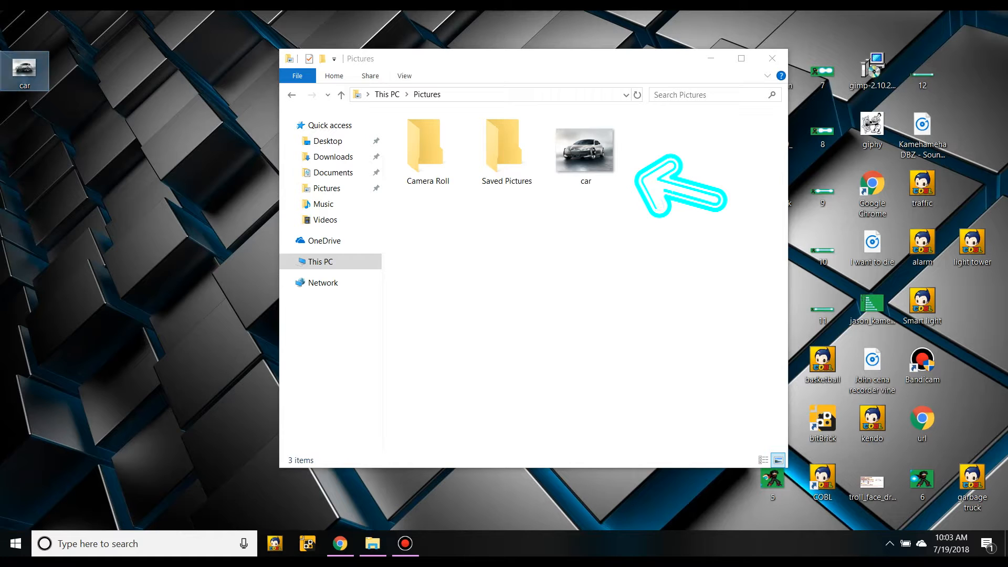
click(585, 150)
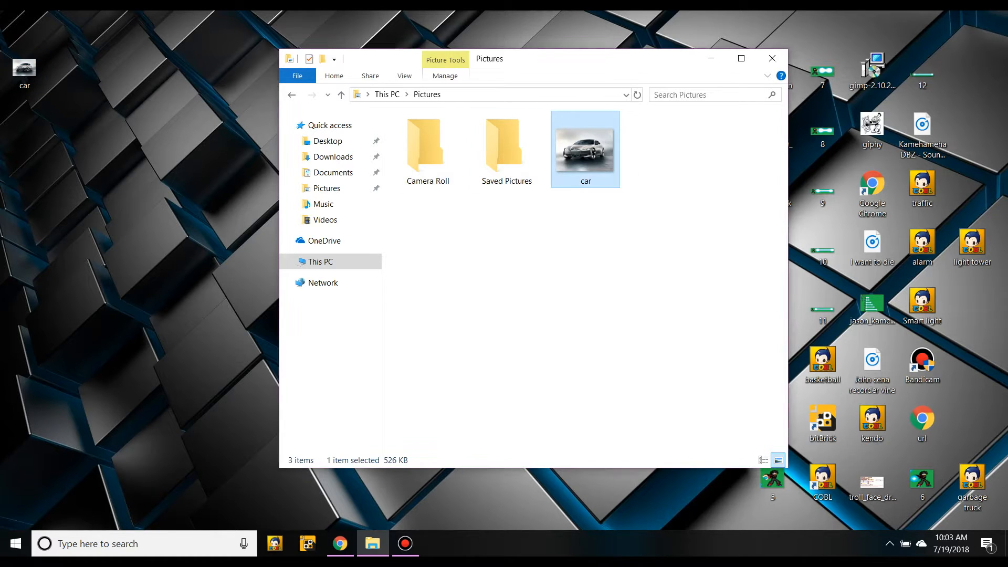